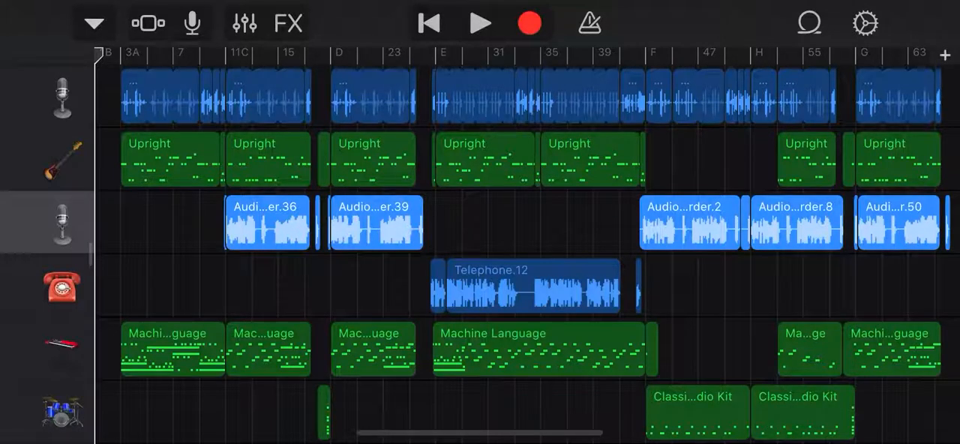
# - Start playback of the multitrack song from the transport controls, toggling Play until it runs
pyautogui.click(480, 22)
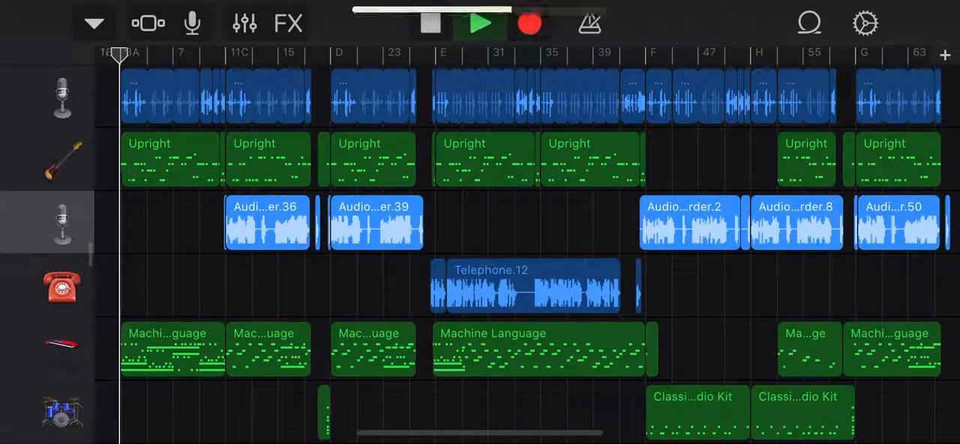
pyautogui.click(480, 22)
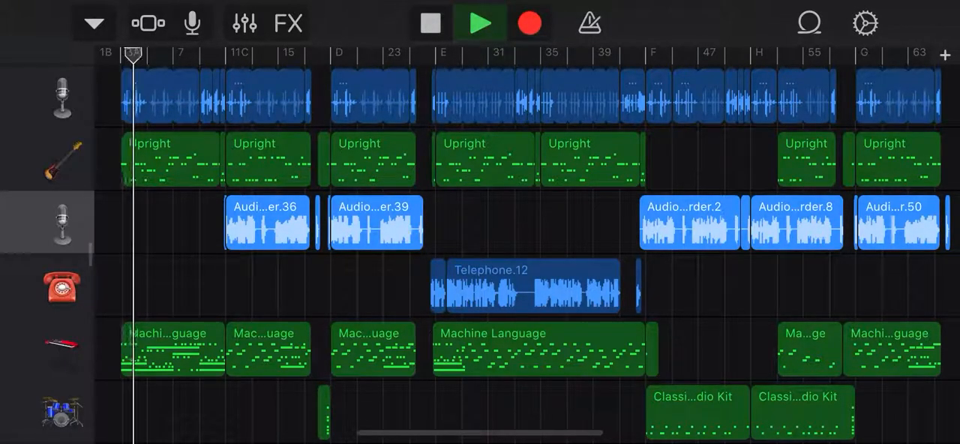
pyautogui.click(480, 22)
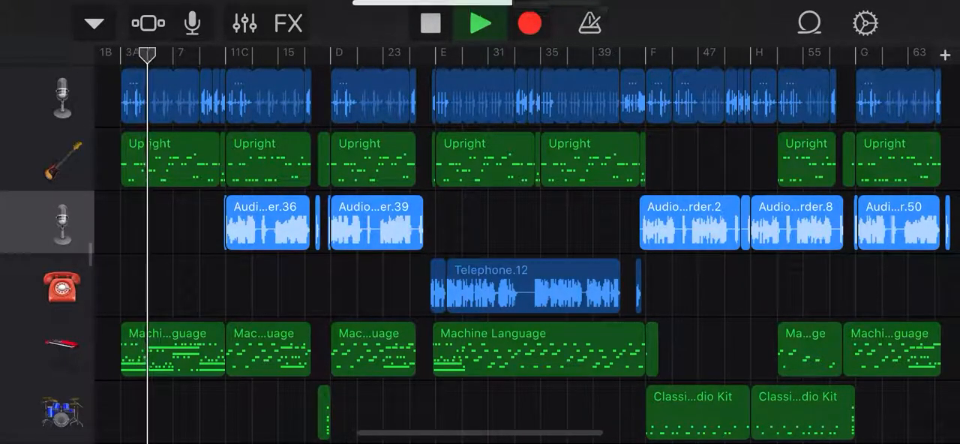
pyautogui.click(480, 22)
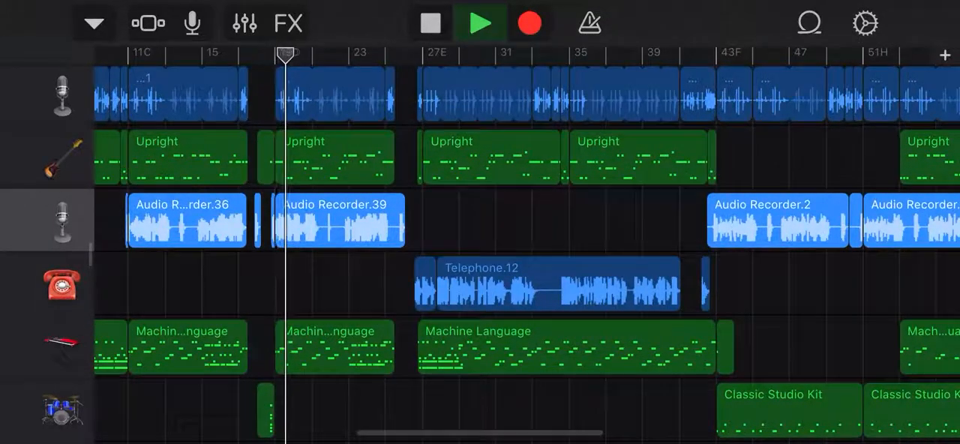
pyautogui.scroll(-3)
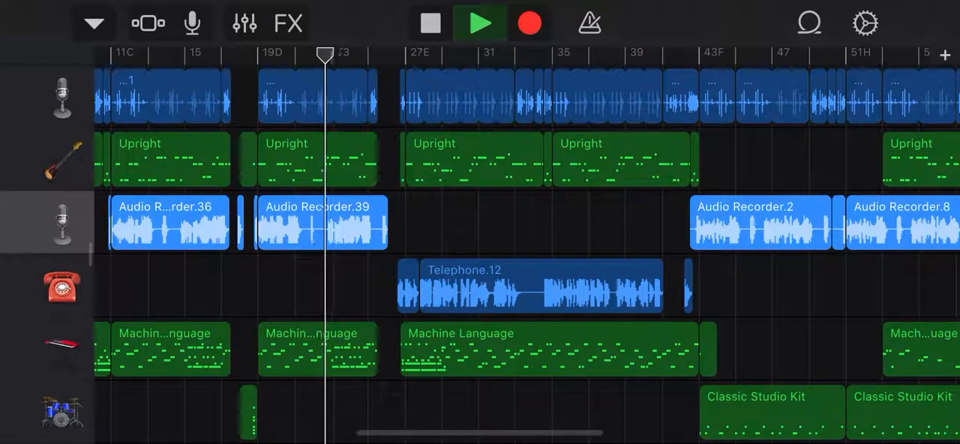
pyautogui.click(243, 23)
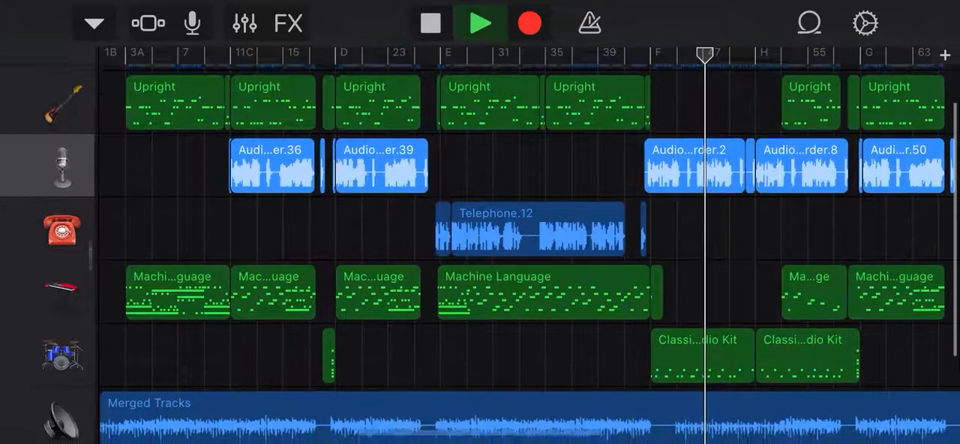
pyautogui.scroll(-3)
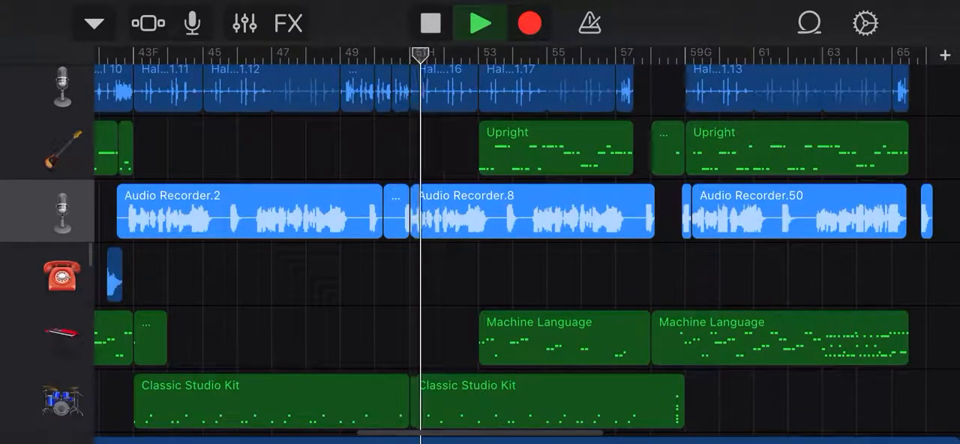
pyautogui.scroll(-3)
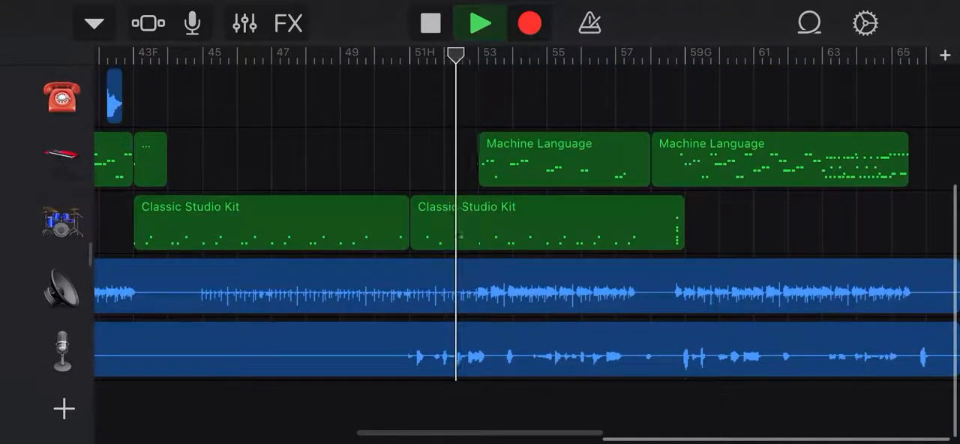
pyautogui.click(480, 22)
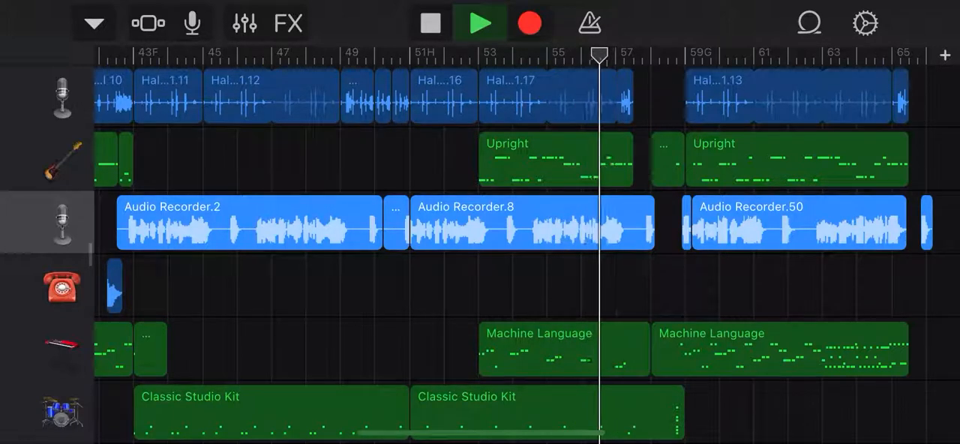
pyautogui.scroll(-3)
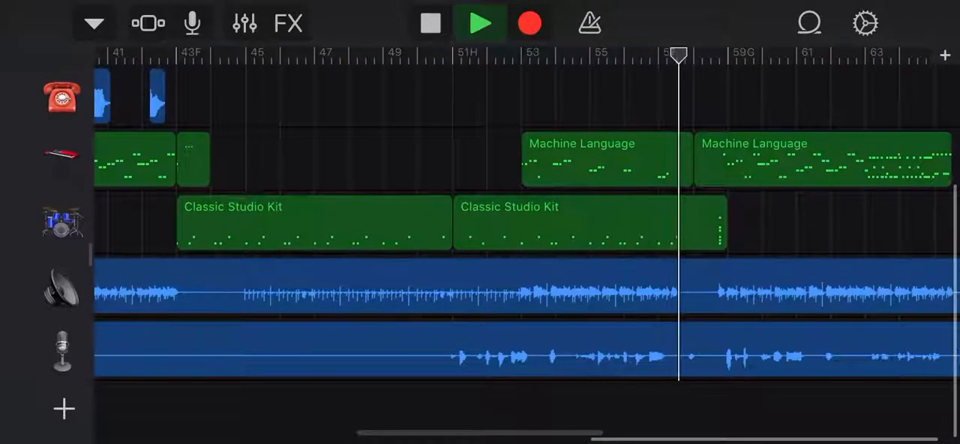